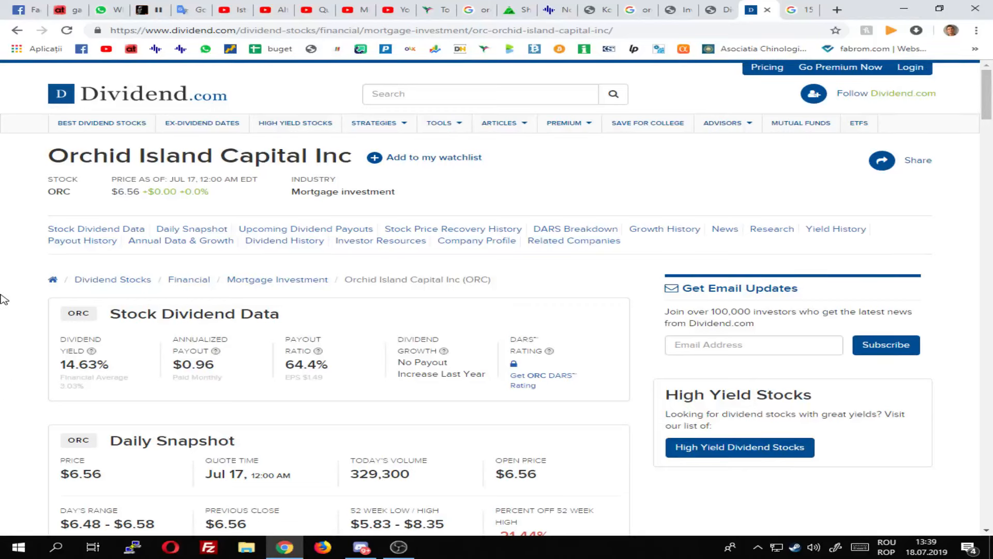
{"action": "mouse_move", "coordinate": [50, 372]}
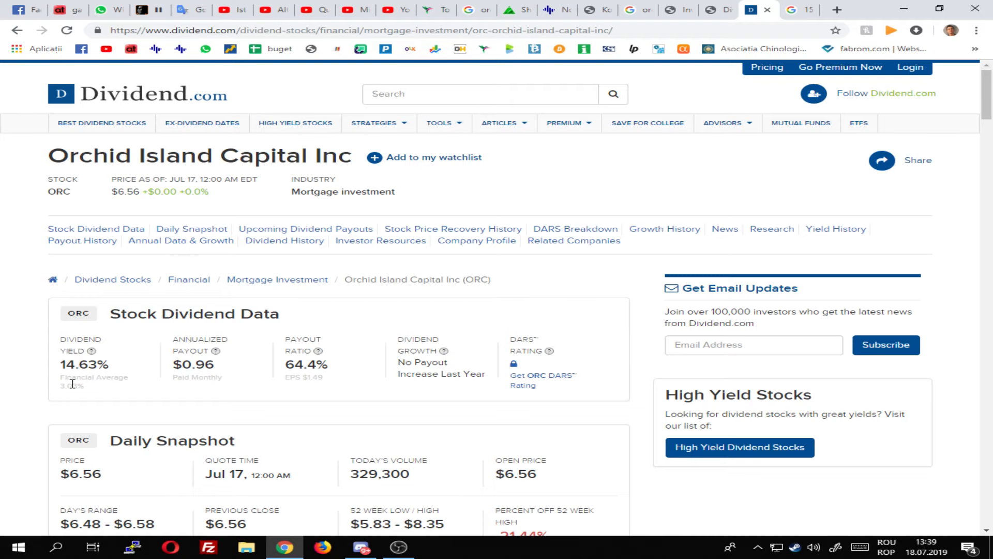
Step: Scroll through the Investor Relations page to reach the stock chart
{"action": "scroll", "scroll_direction": "down", "scroll_amount": 3}
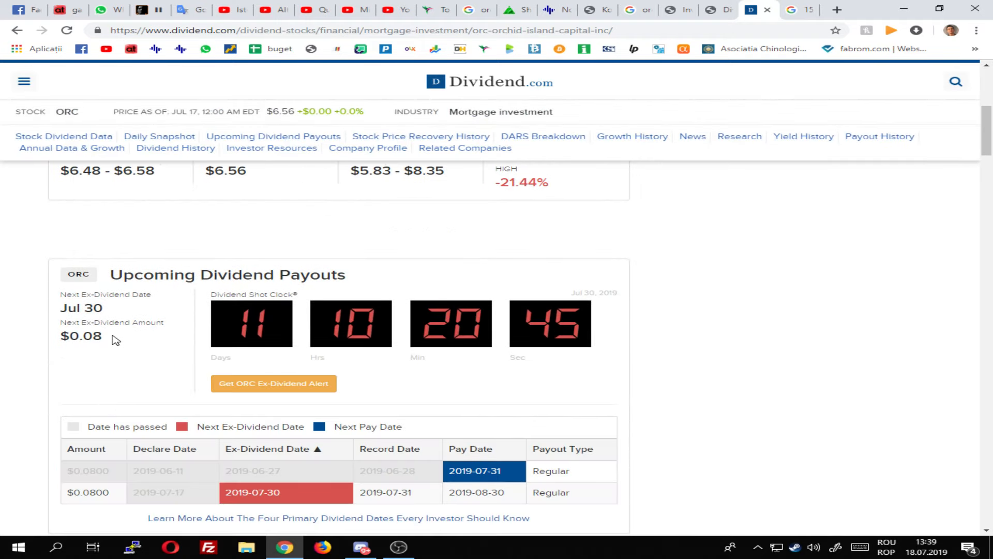
{"action": "mouse_move", "coordinate": [100, 379]}
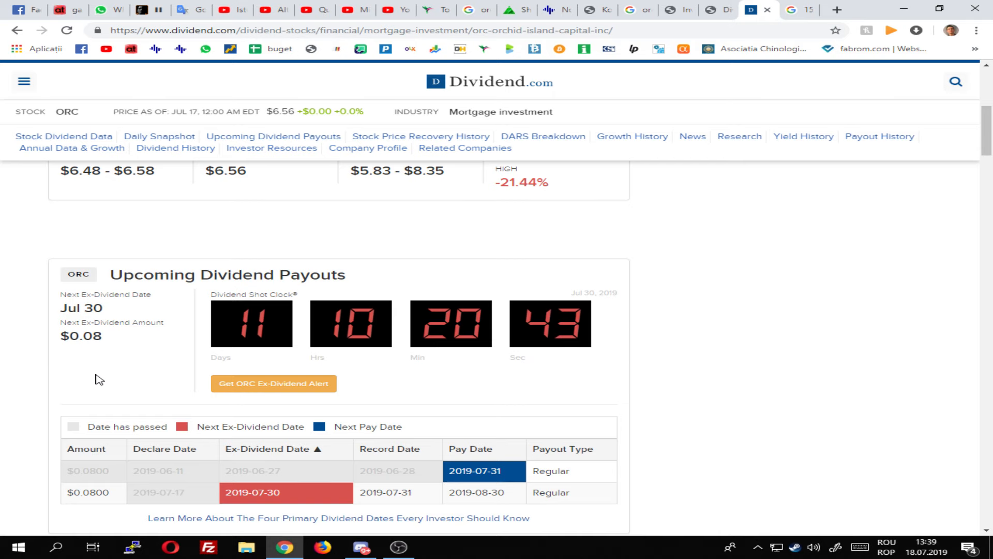
{"action": "scroll", "scroll_direction": "up", "scroll_amount": 3}
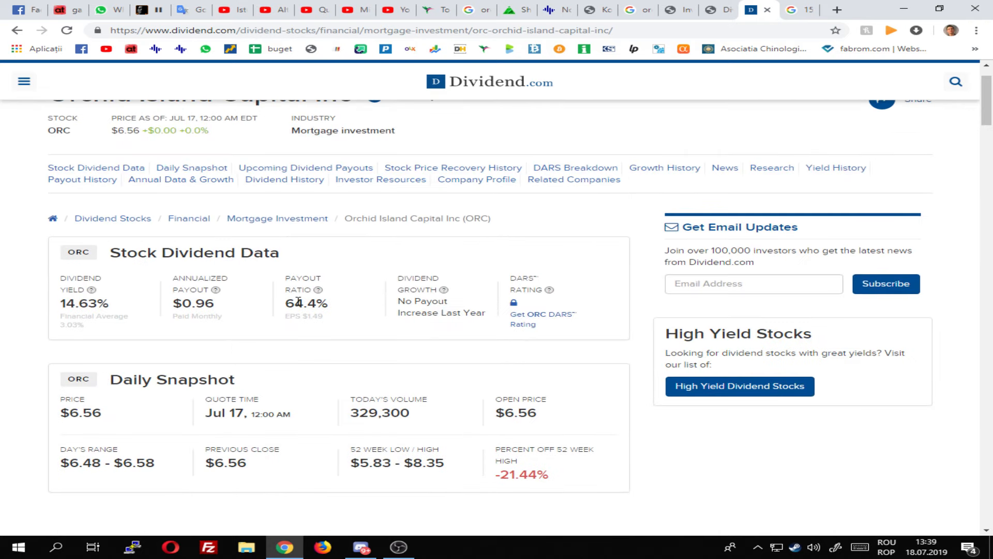
{"action": "mouse_move", "coordinate": [286, 284]}
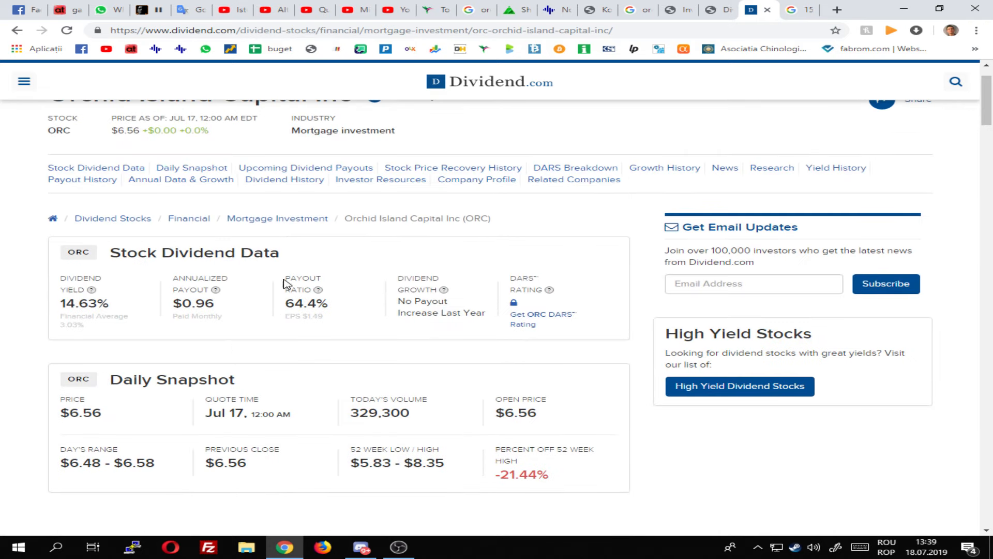
{"action": "mouse_move", "coordinate": [342, 330]}
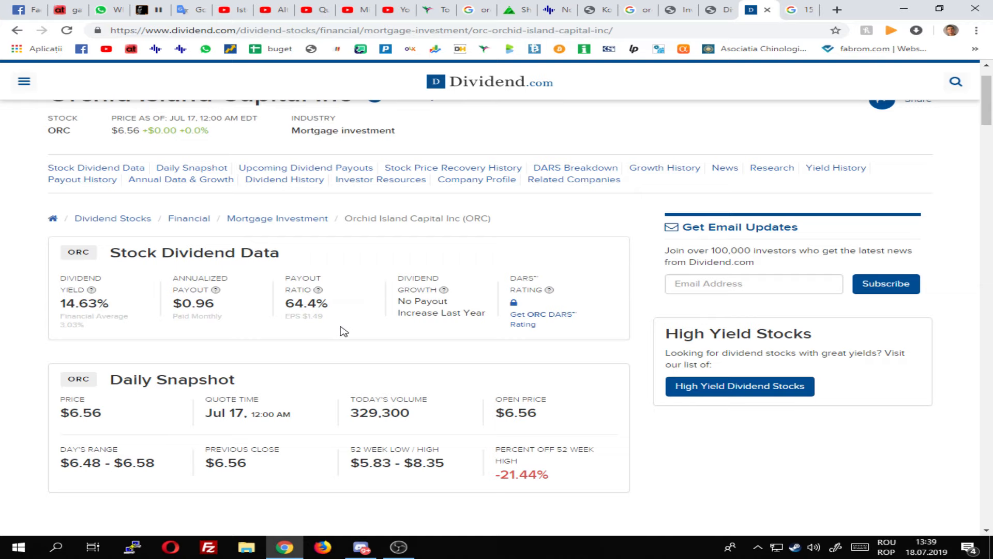
{"action": "scroll", "scroll_direction": "down", "scroll_amount": 3}
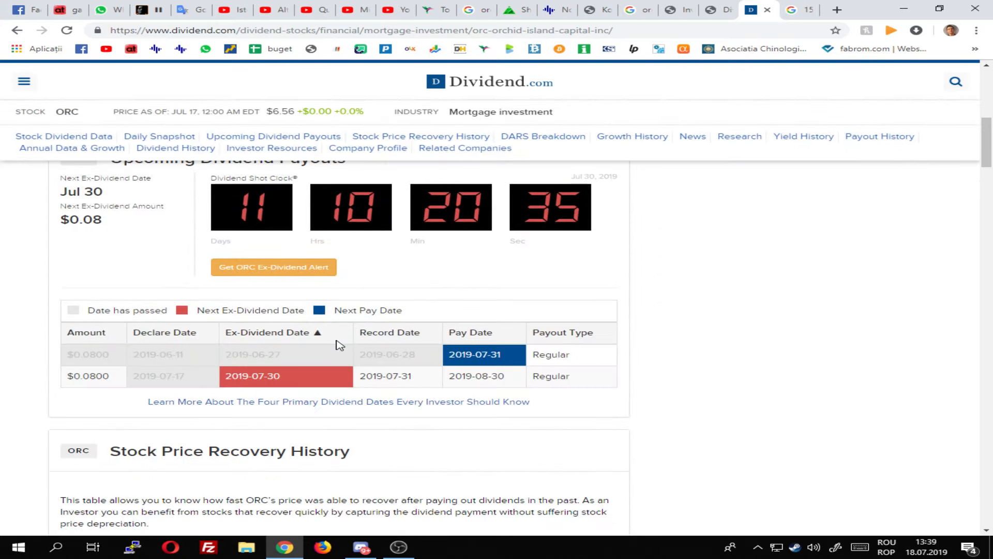
{"action": "scroll", "scroll_direction": "down", "scroll_amount": 3}
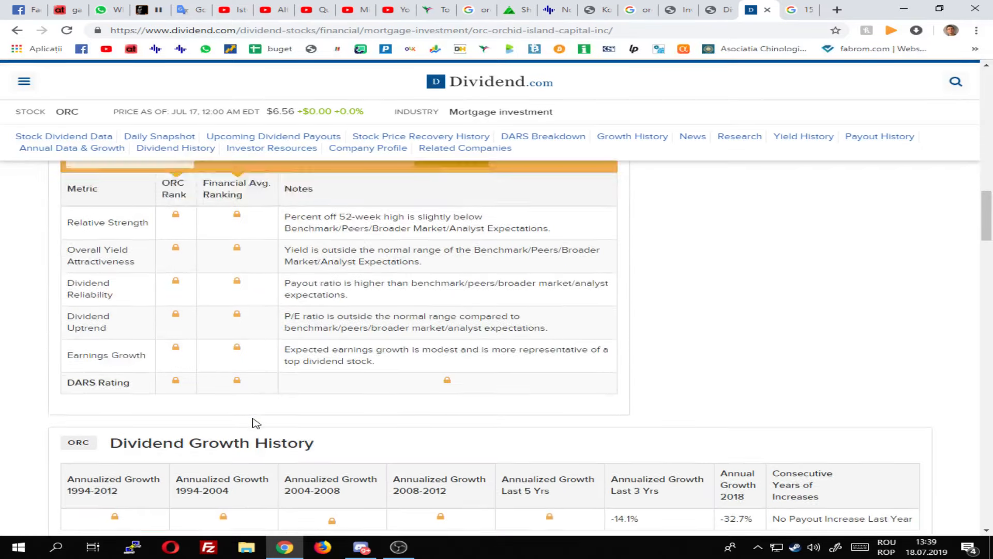
{"action": "scroll", "scroll_direction": "up", "scroll_amount": 3}
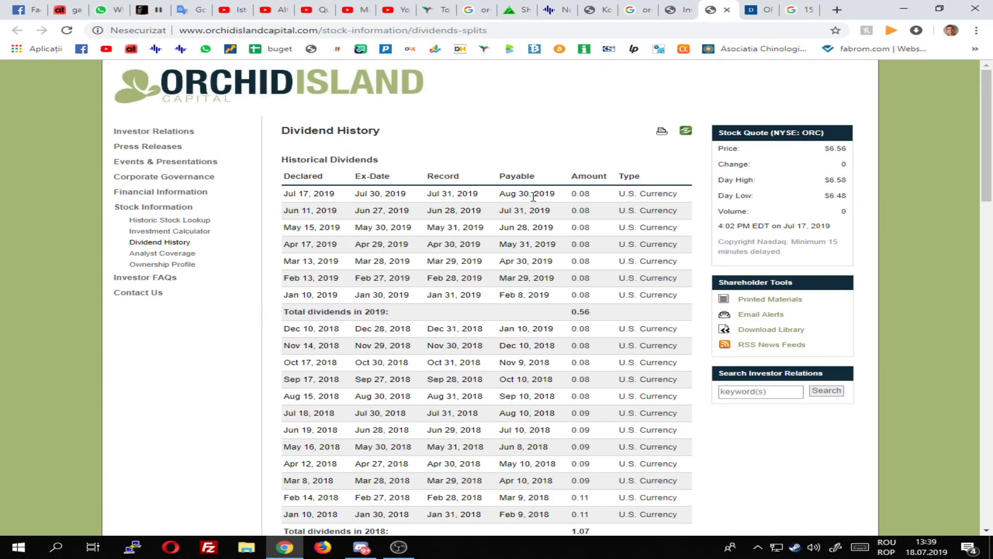
{"action": "scroll", "scroll_direction": "down", "scroll_amount": 3}
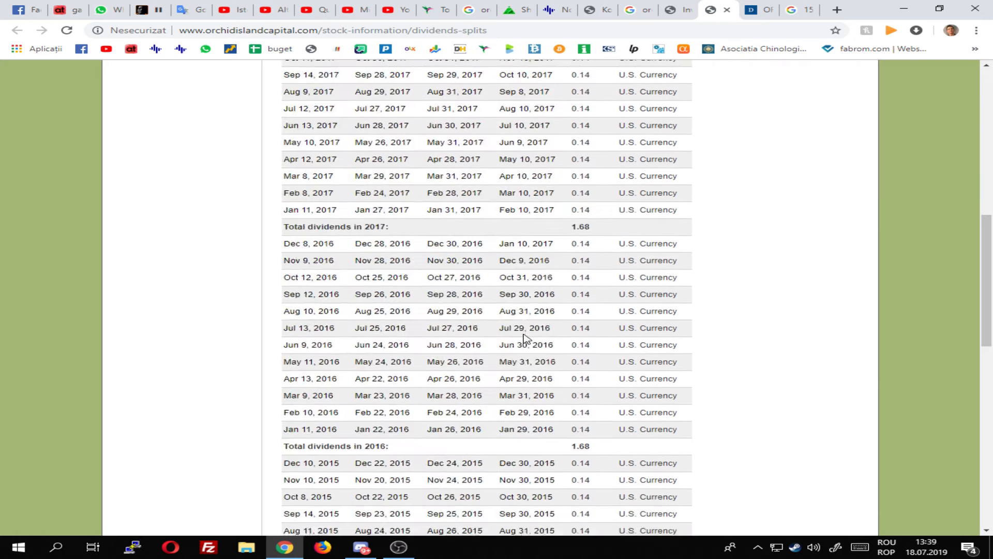
{"action": "scroll", "scroll_direction": "up", "scroll_amount": 3}
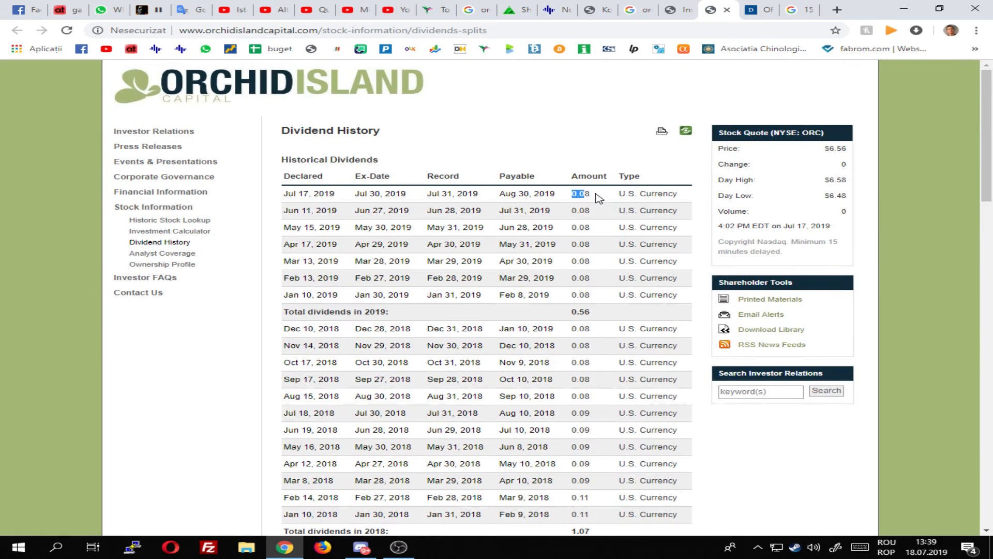
{"action": "scroll", "scroll_direction": "down", "scroll_amount": 3}
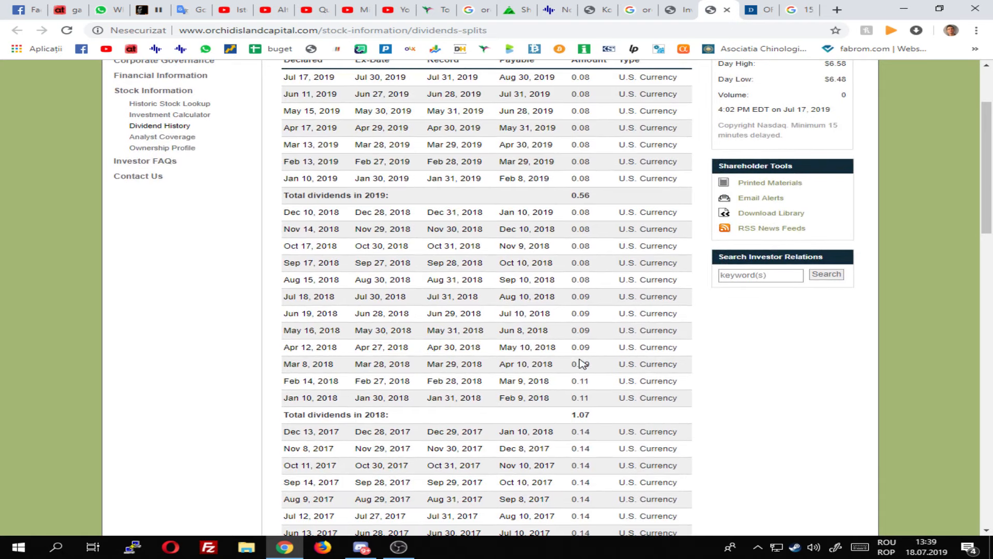
{"action": "scroll", "scroll_direction": "down", "scroll_amount": 3}
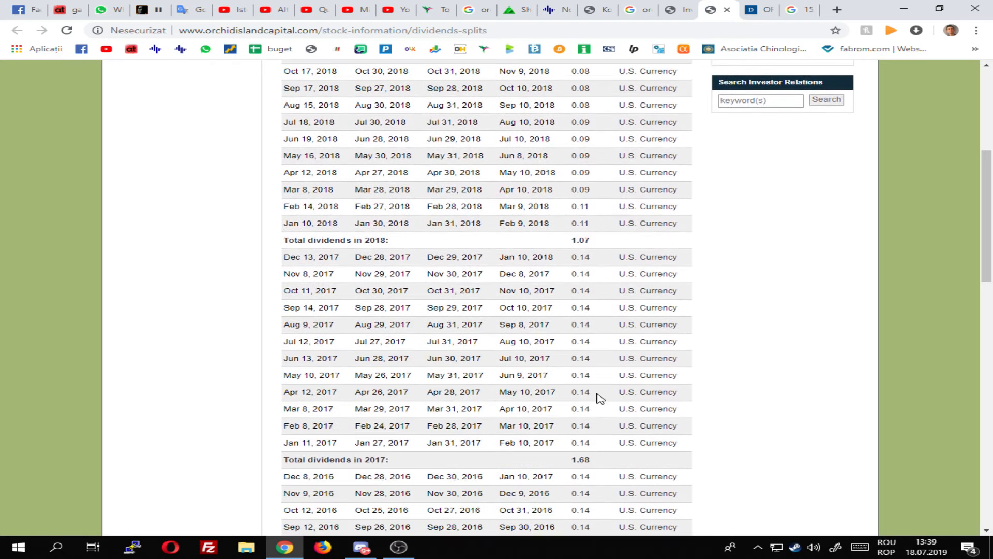
{"action": "scroll", "scroll_direction": "down", "scroll_amount": 3}
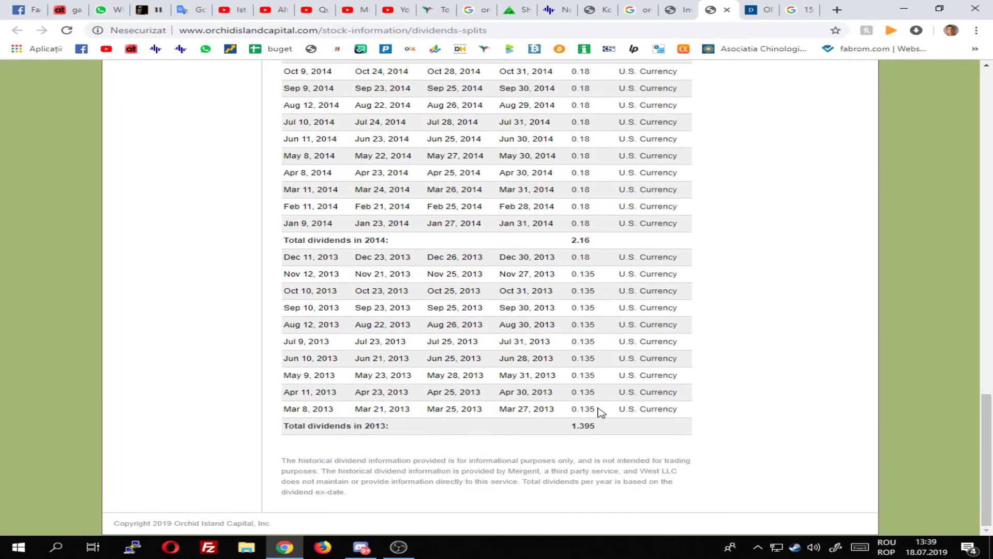
{"action": "scroll", "scroll_direction": "up", "scroll_amount": 3}
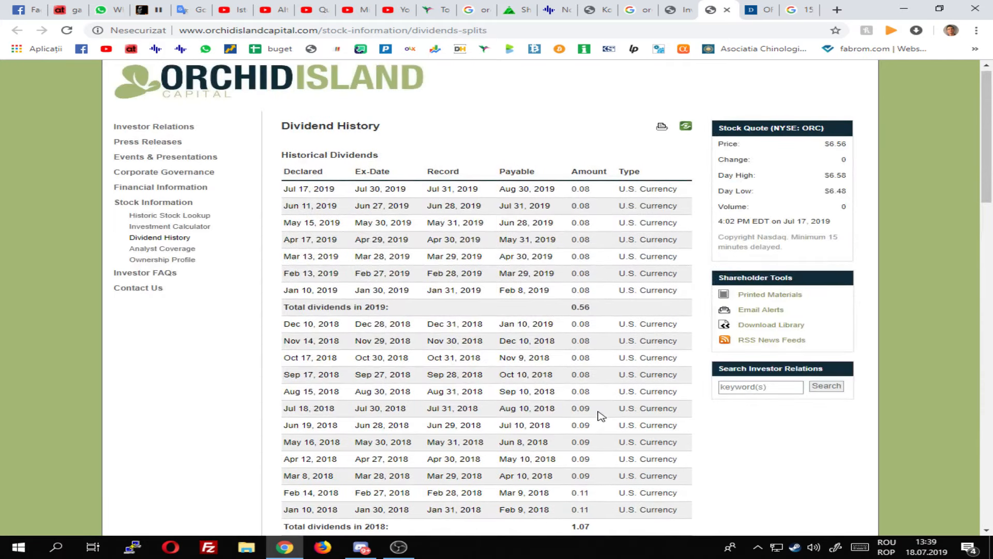
{"action": "scroll", "scroll_direction": "up", "scroll_amount": 3}
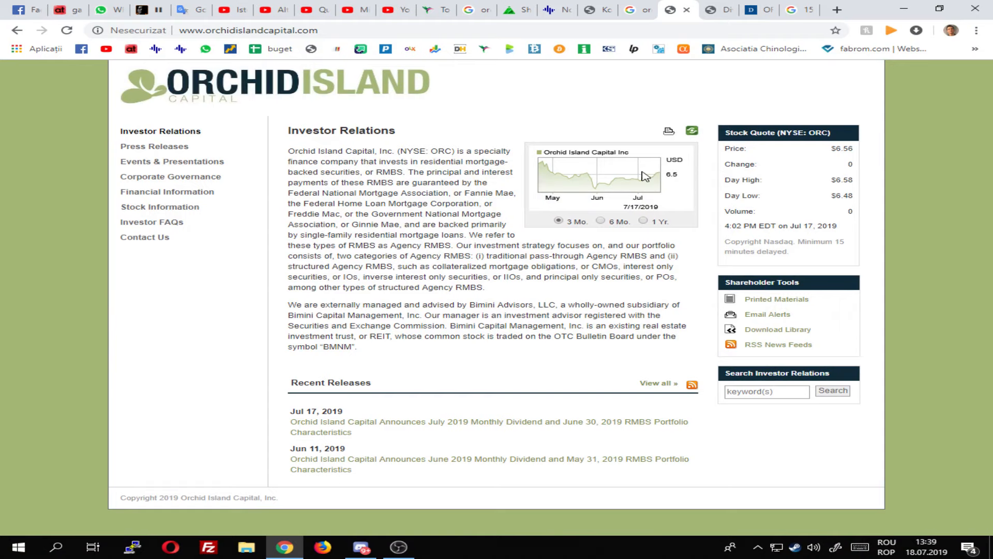
{"action": "mouse_move", "coordinate": [602, 227]}
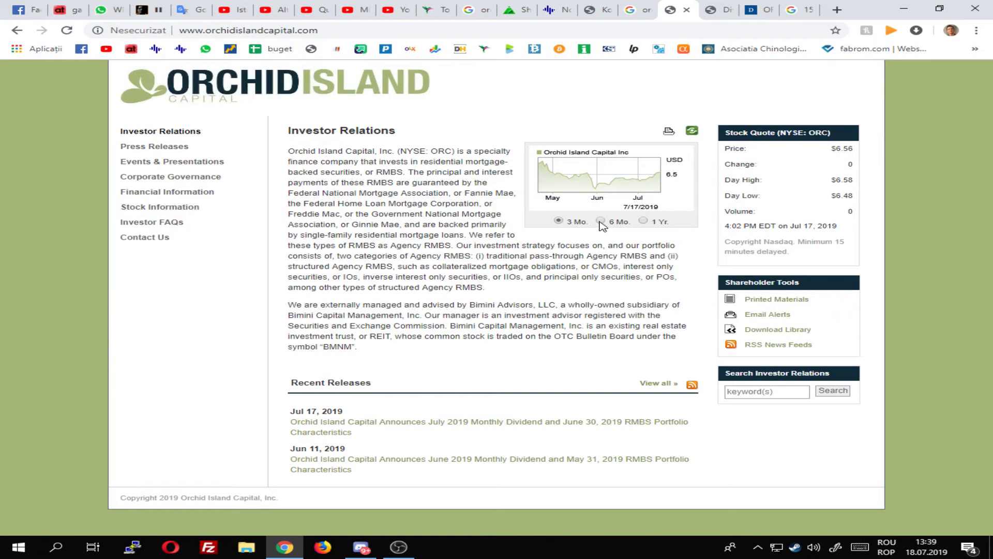
Step: Switch the stock chart to 6 Mo., spanning February through July 2019
{"action": "left_click", "coordinate": [600, 222]}
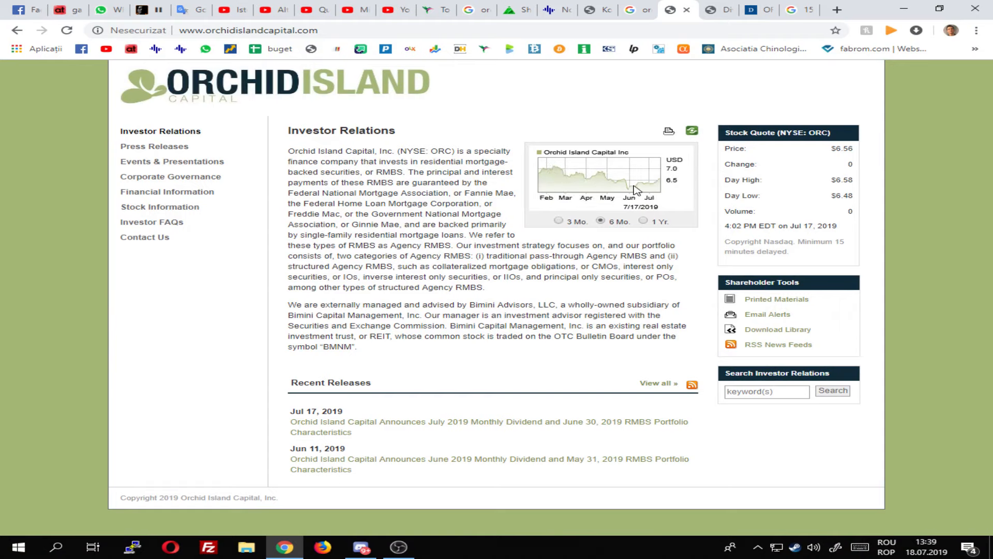
{"action": "mouse_move", "coordinate": [627, 188]}
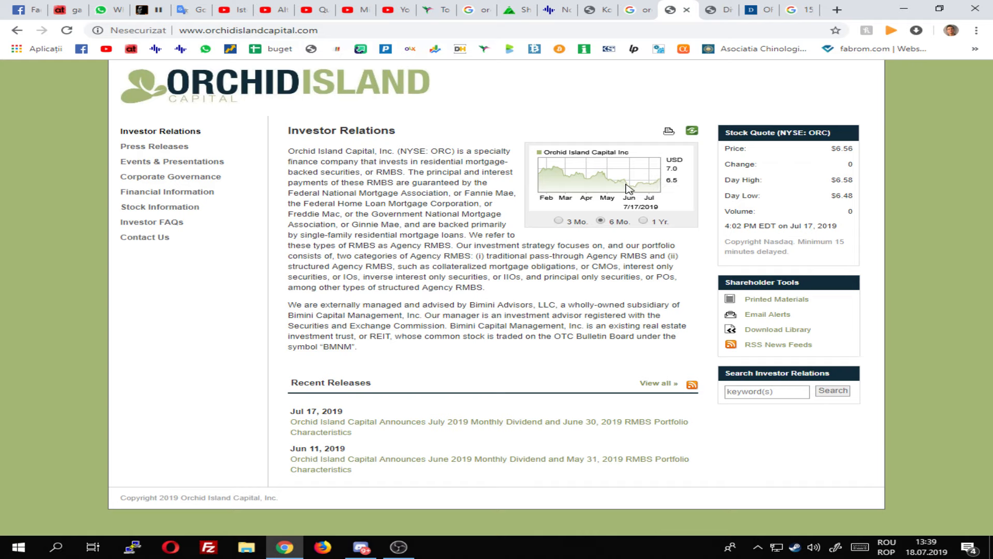
{"action": "mouse_move", "coordinate": [629, 192]}
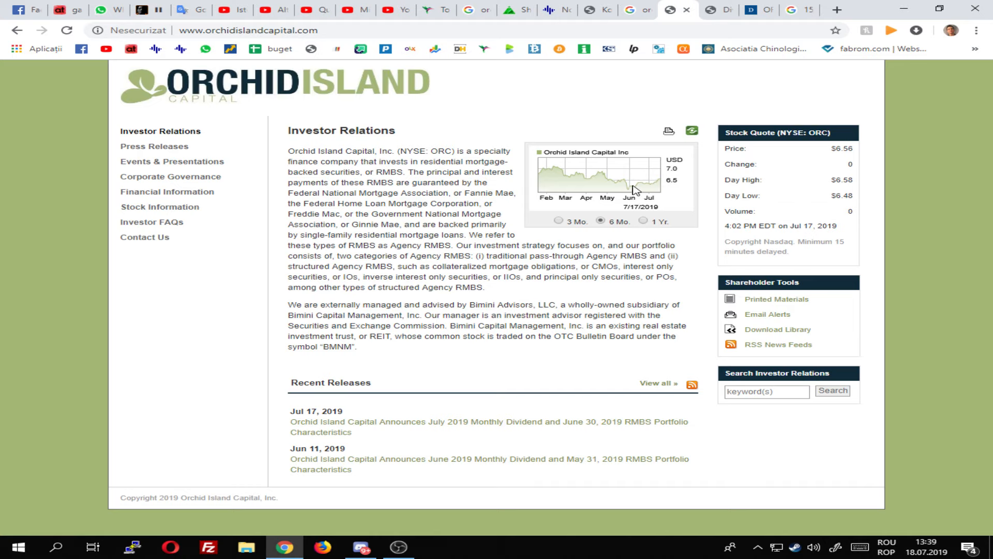
{"action": "mouse_move", "coordinate": [649, 190]}
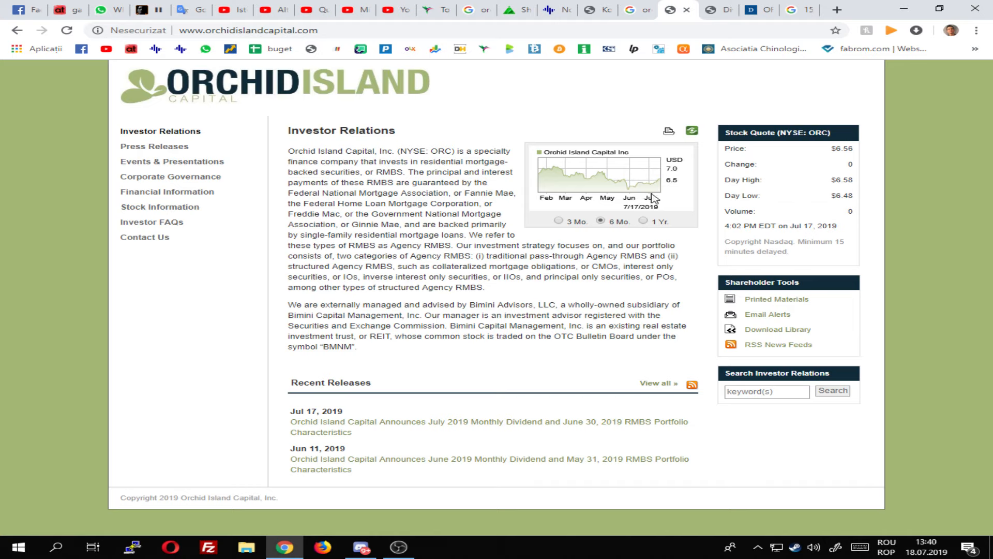
{"action": "mouse_move", "coordinate": [578, 174]}
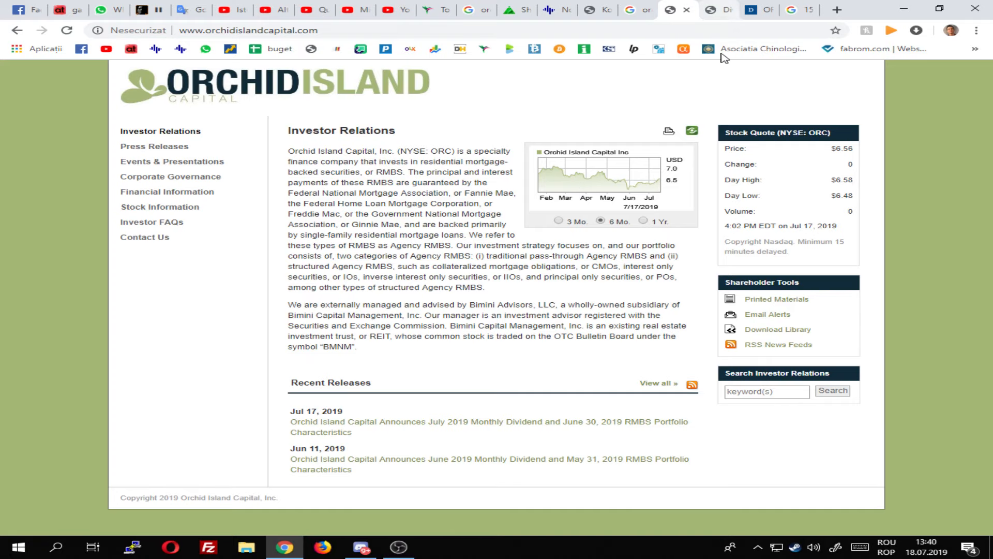
{"action": "left_click", "coordinate": [398, 547]}
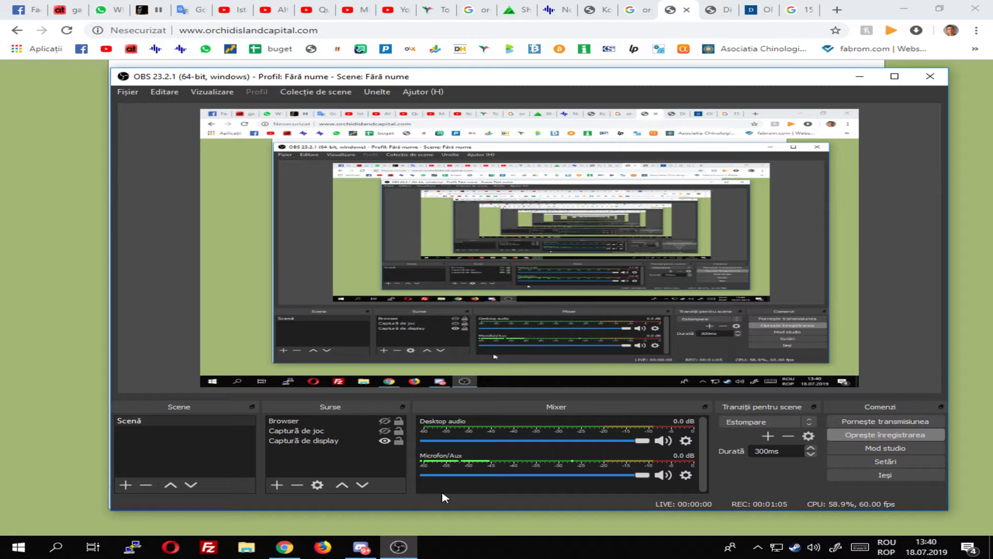